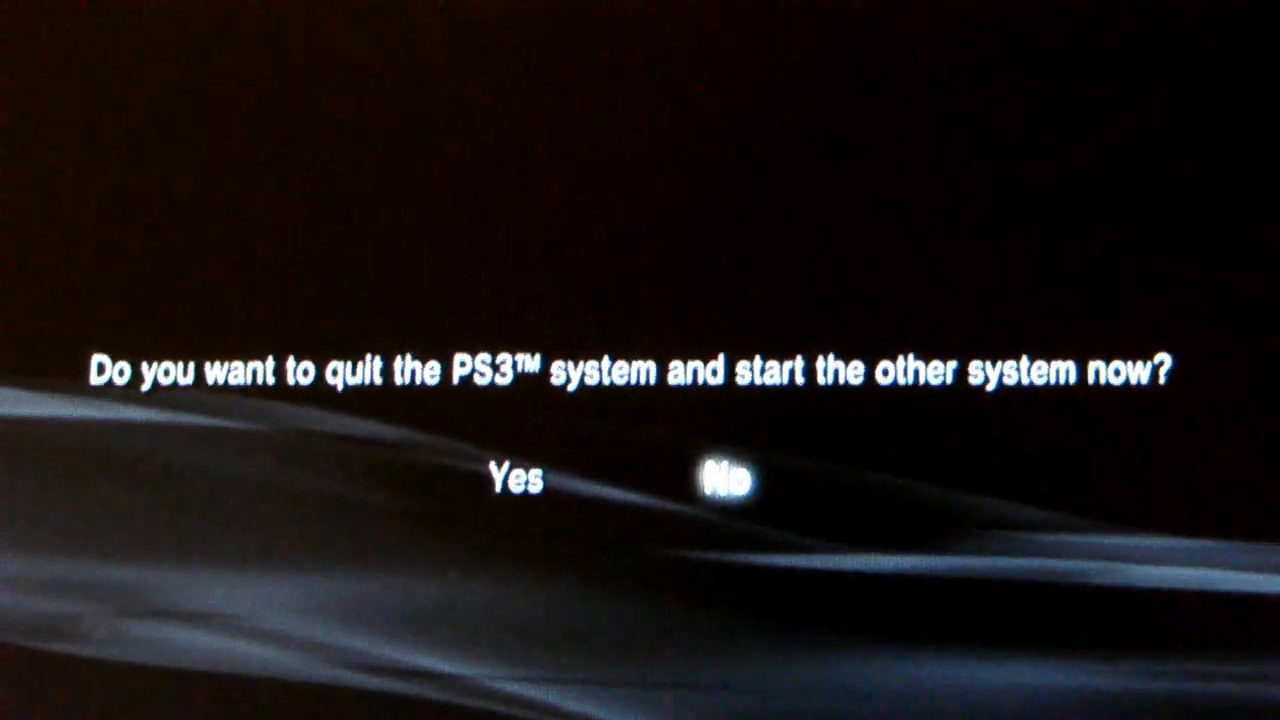
- Choose Yes to quit the PS3 system and boot the other OS
click(518, 478)
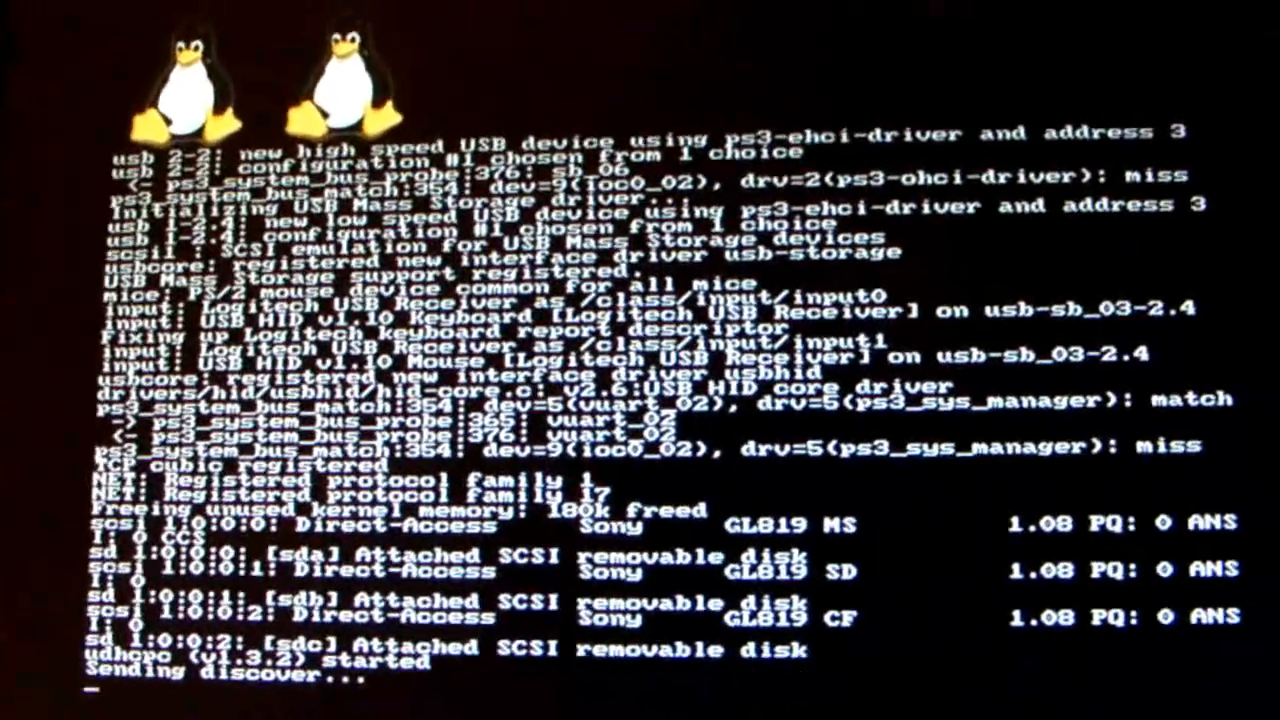
- Scroll through the Linux boot console with Tux logos up to DHCP discover requests
scroll(down, 3)
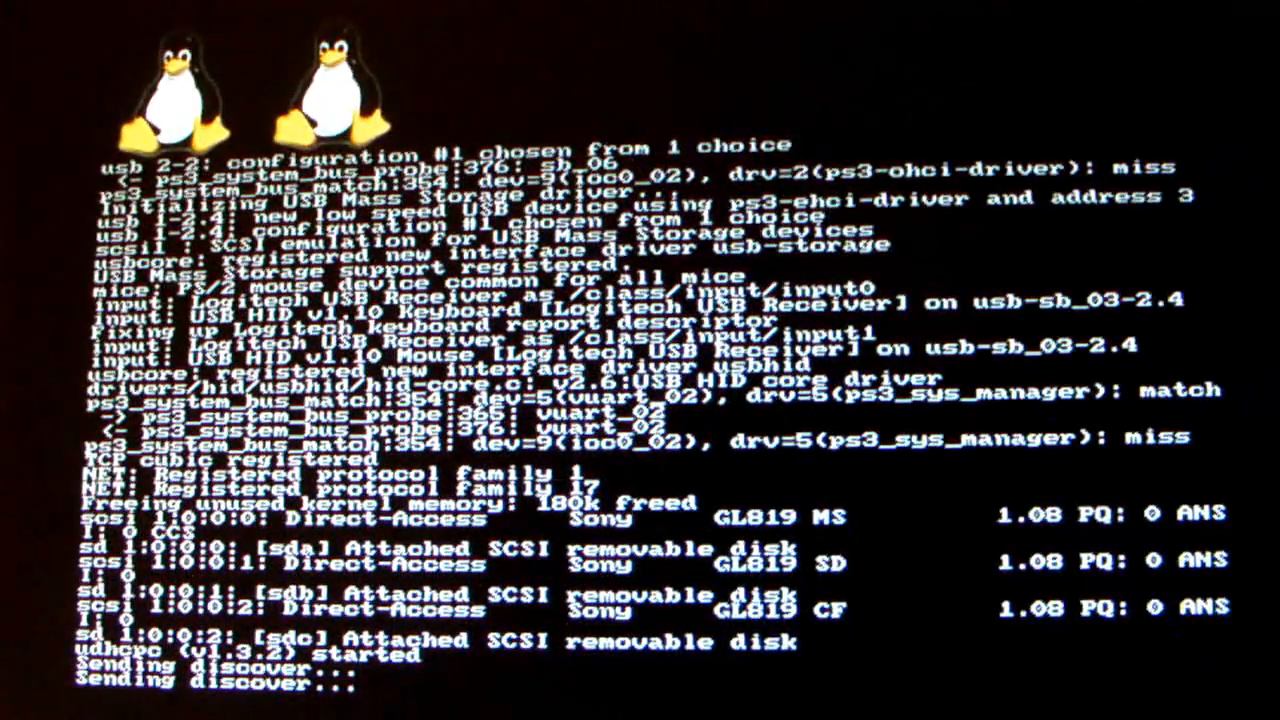